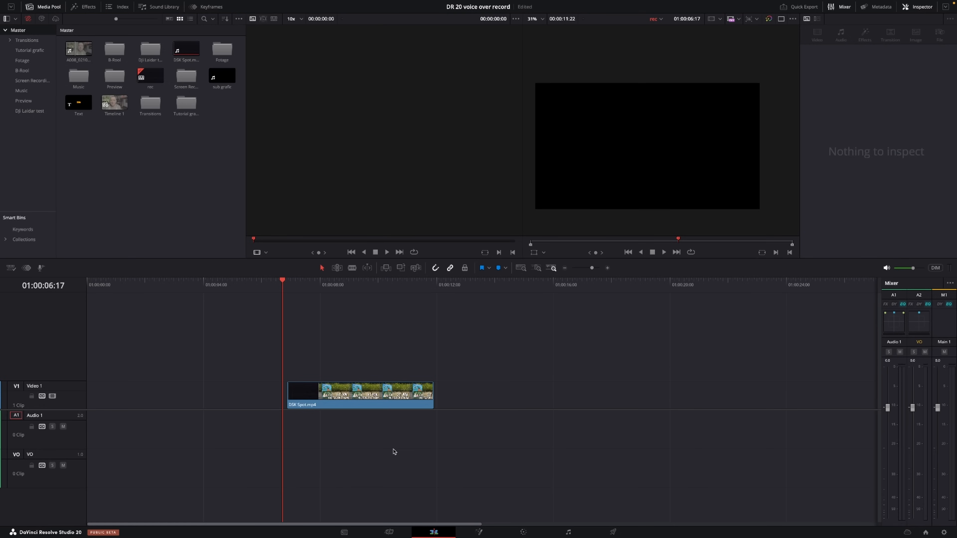
mouse_move(426, 493)
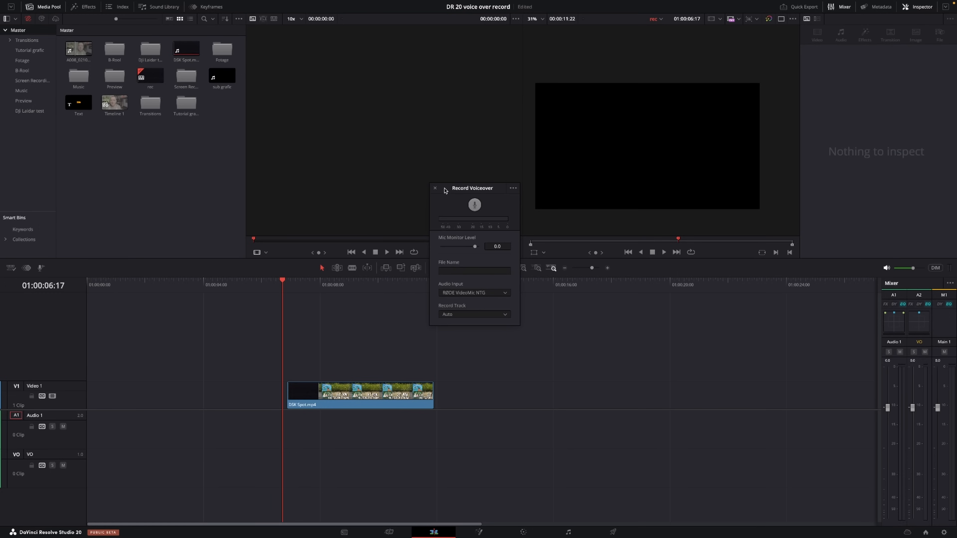
mouse_move(413, 206)
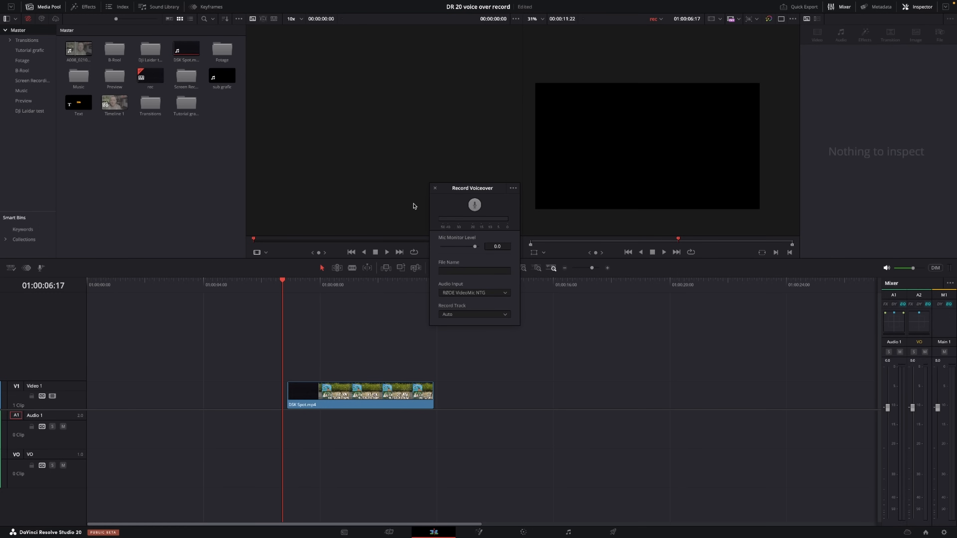
mouse_move(462, 245)
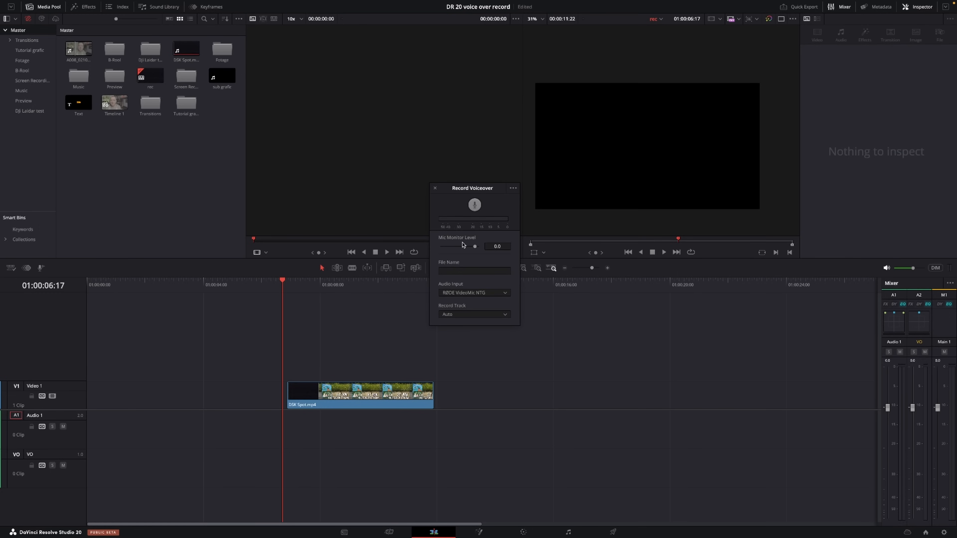
Name the voiceover file 'VO' and set the record track to Audio 1.
click(474, 272)
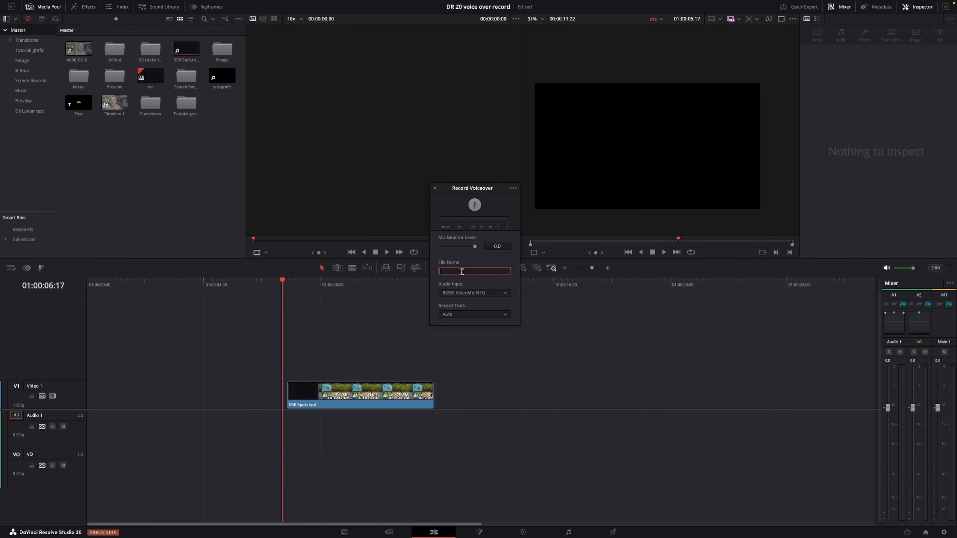
text(VO)
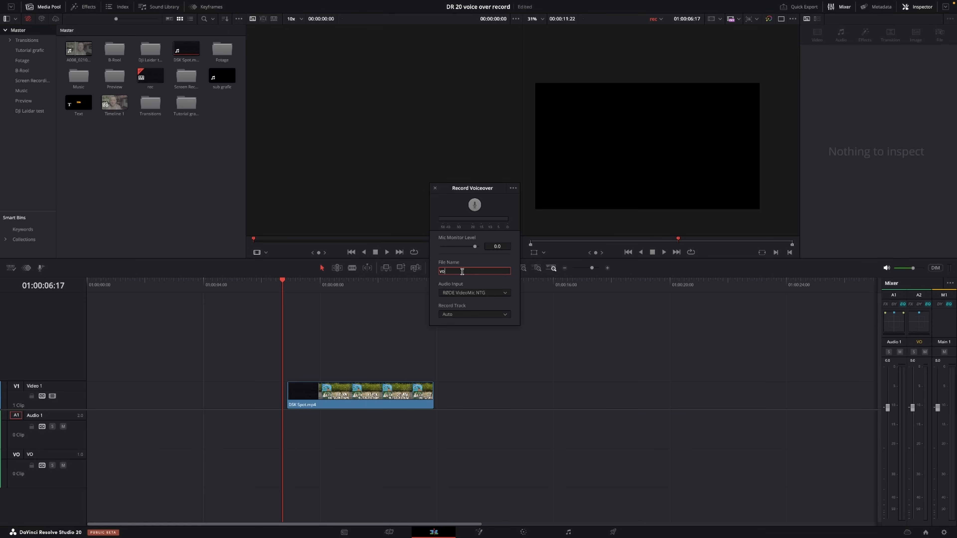
mouse_move(460, 293)
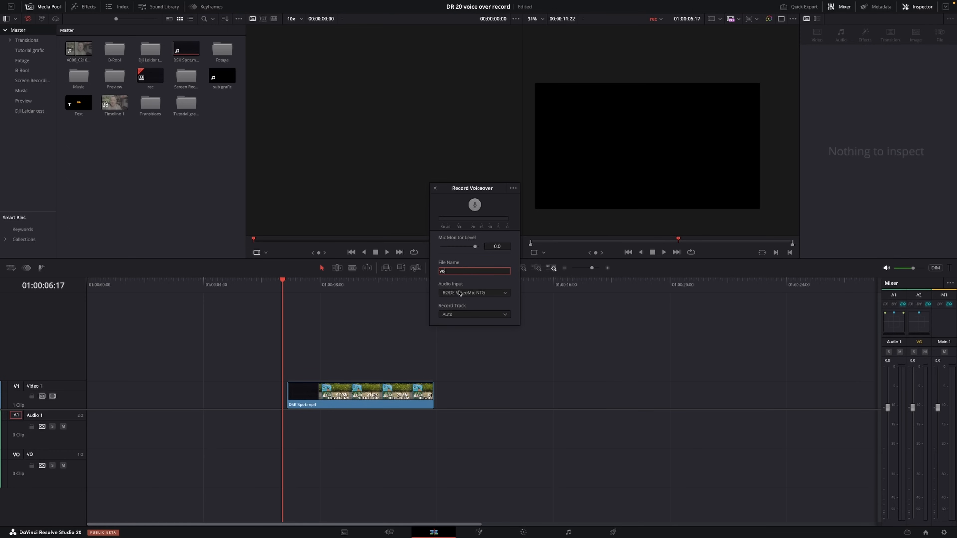
click(475, 315)
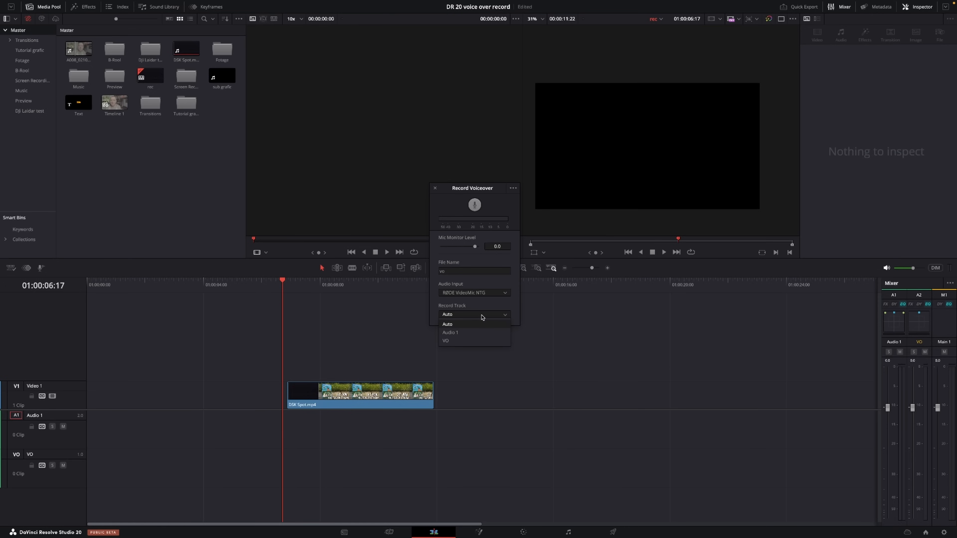
click(450, 332)
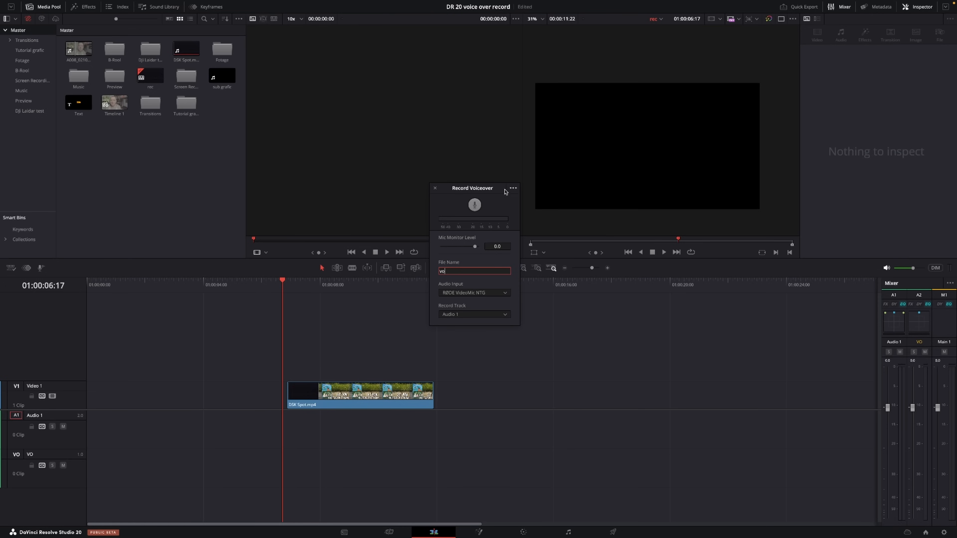
Briefly review the extra voiceover recording options and hide them again.
click(512, 188)
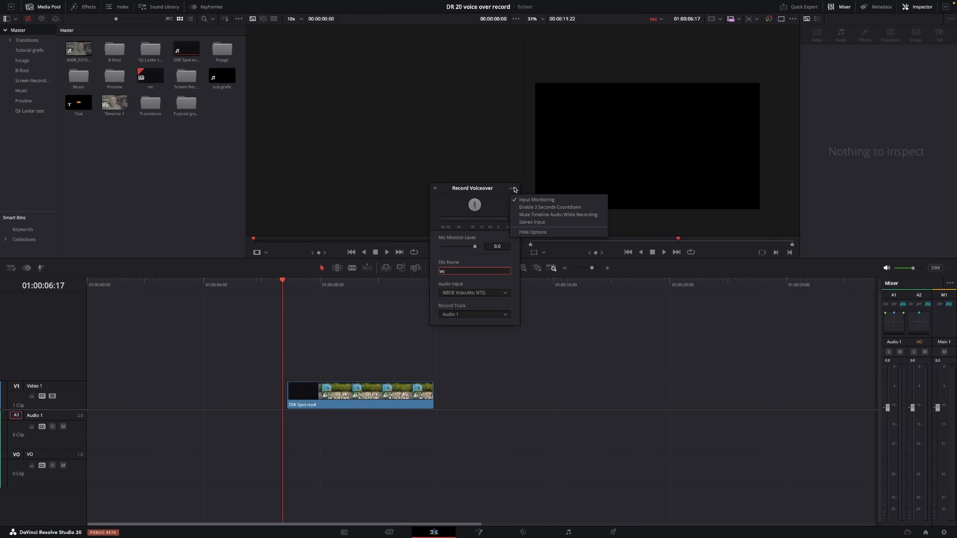
click(511, 188)
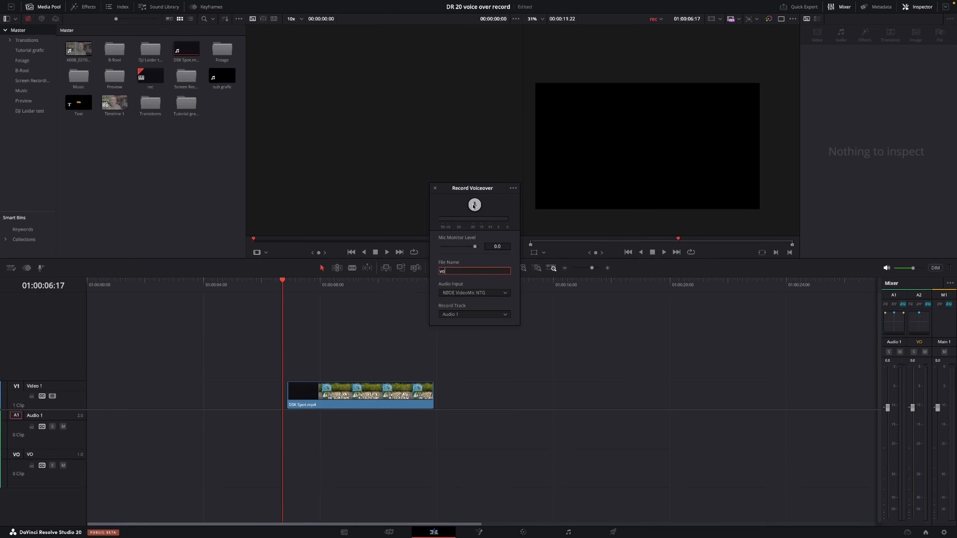
Record a voiceover take and select the new clip on Audio 1 beneath the video.
click(474, 204)
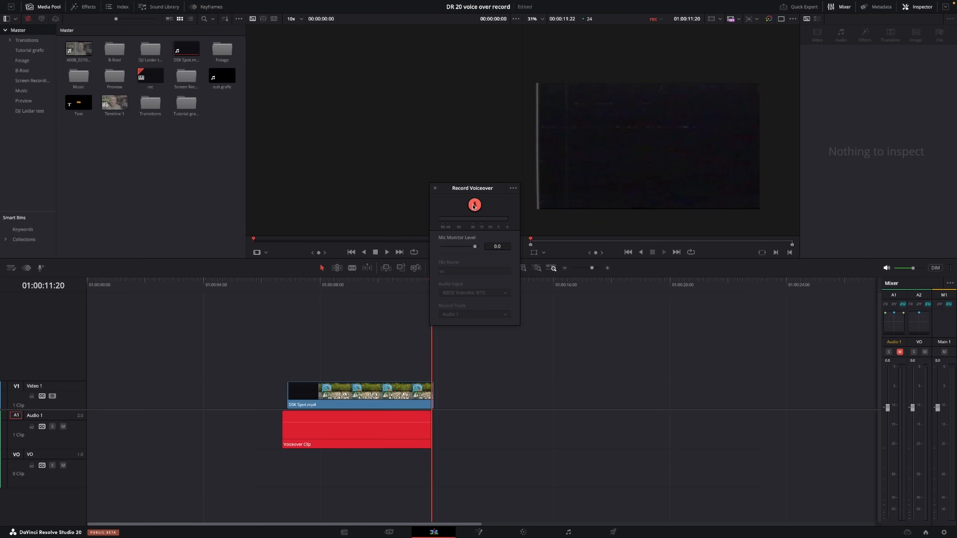
click(474, 204)
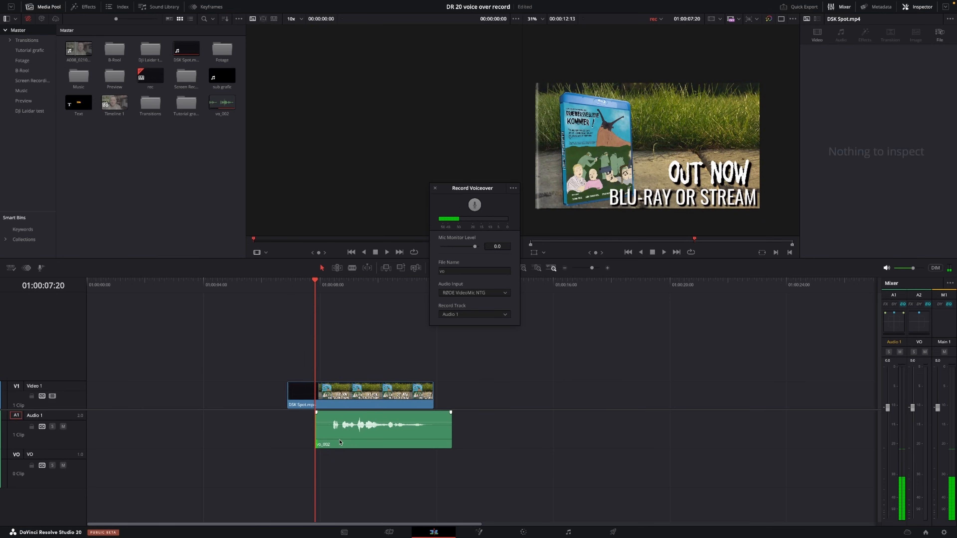
click(363, 427)
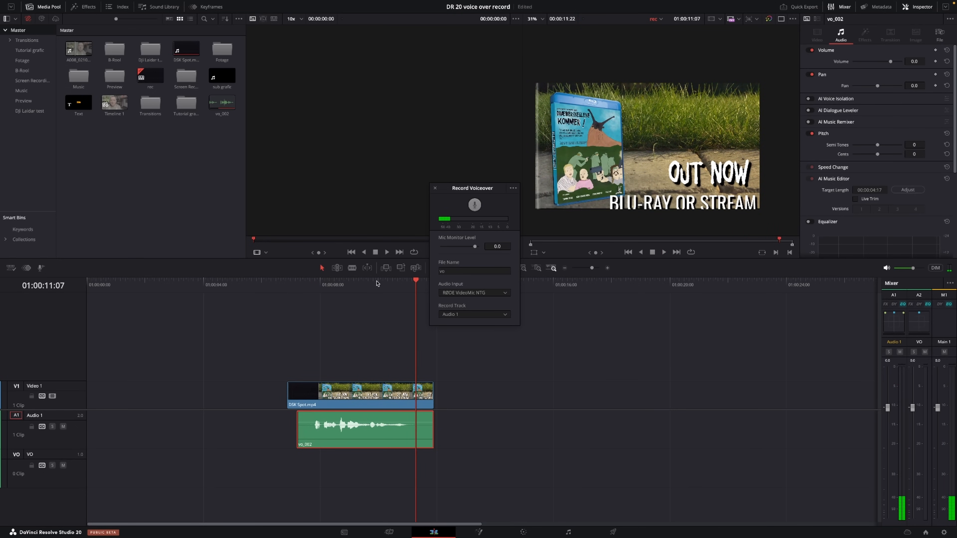
click(435, 188)
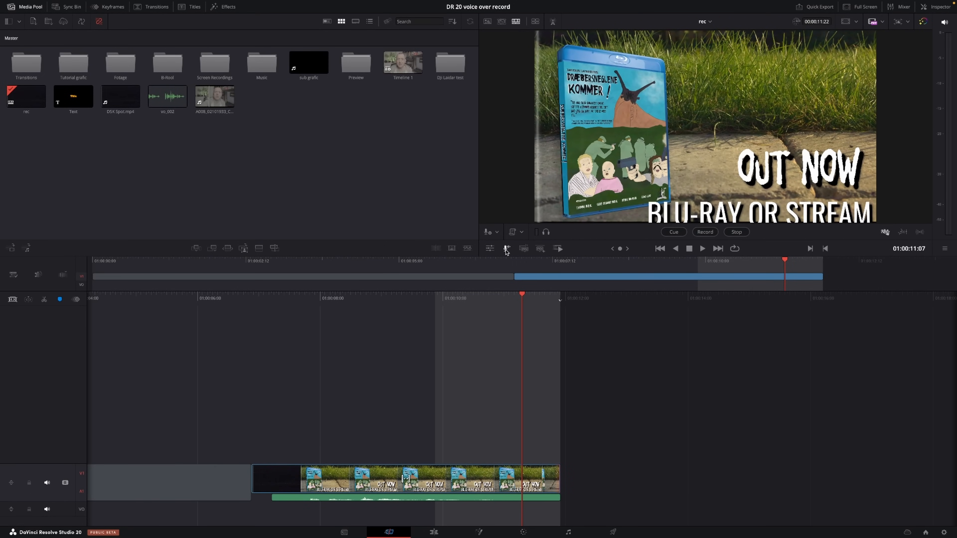
Review the cut page voiceover input, track and countdown options, then dismiss them unchanged.
click(488, 231)
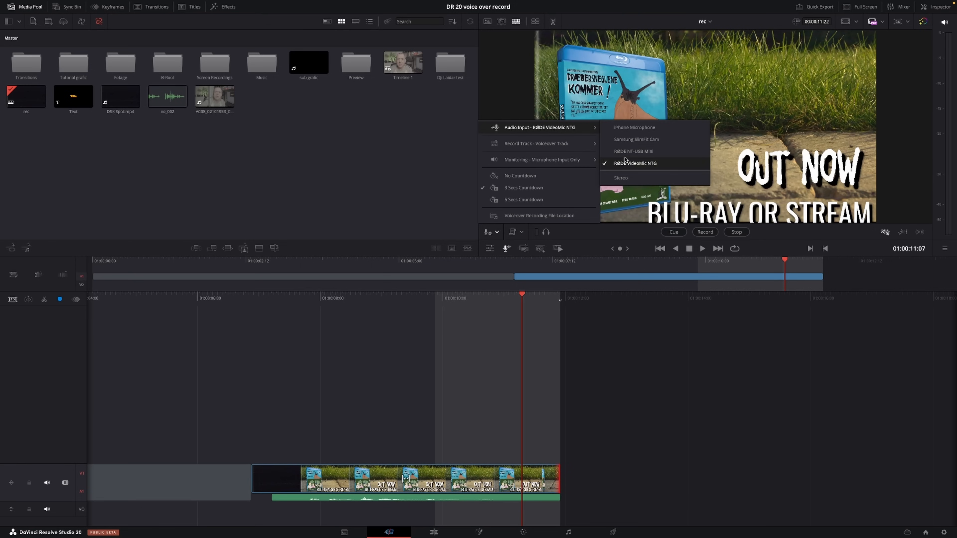
mouse_move(536, 144)
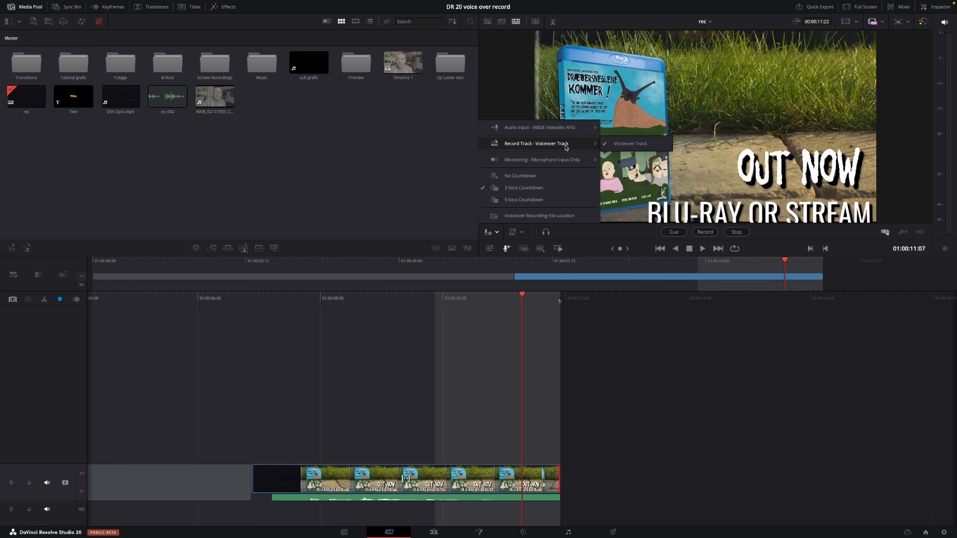
mouse_move(579, 147)
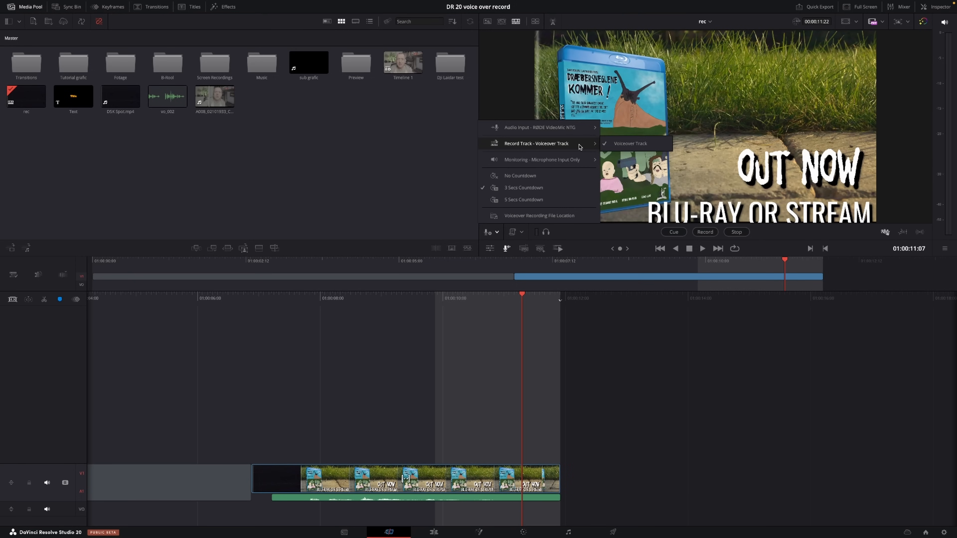
mouse_move(542, 160)
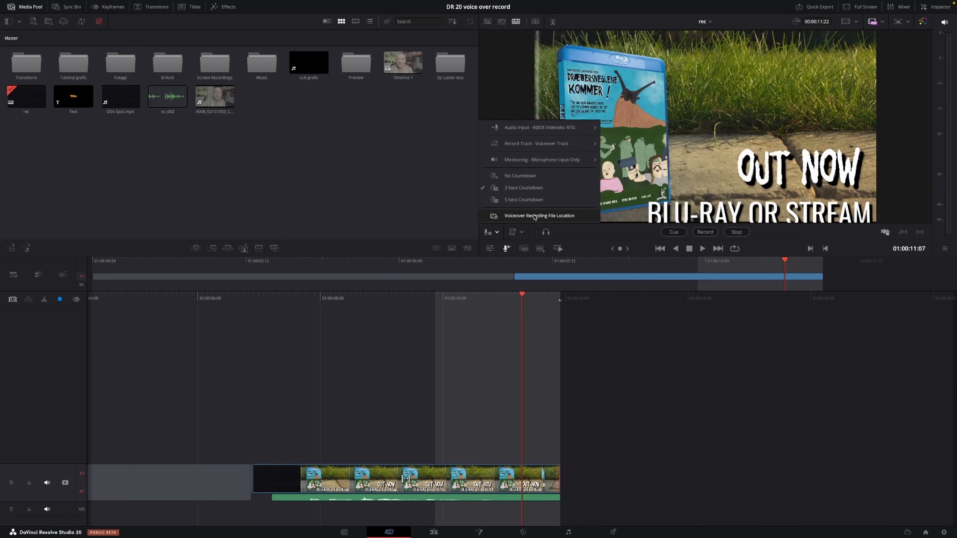
mouse_move(520, 176)
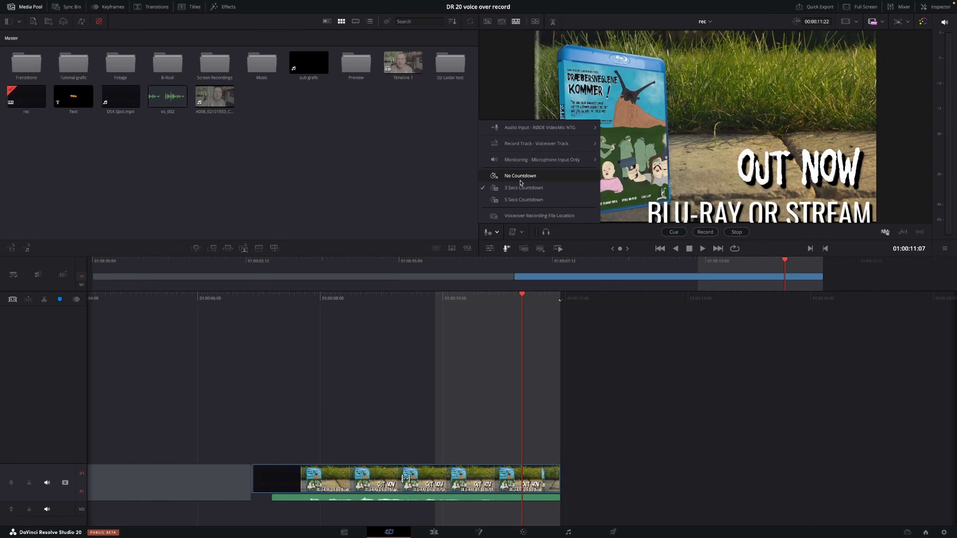
mouse_move(530, 225)
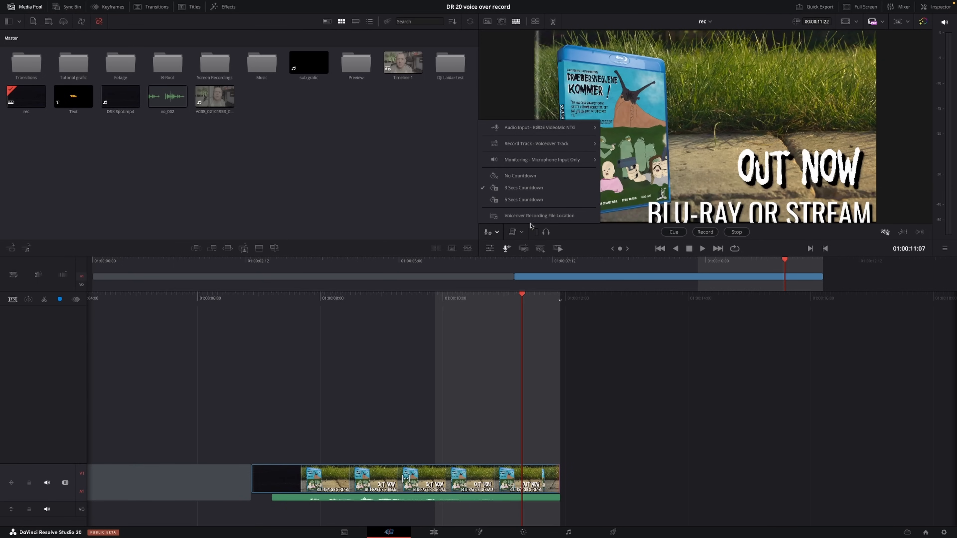
click(519, 234)
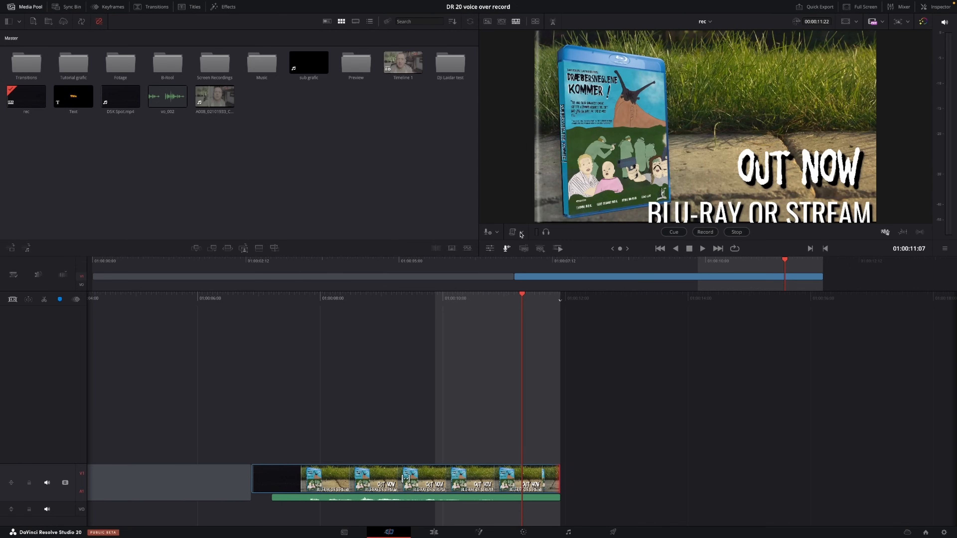
click(489, 232)
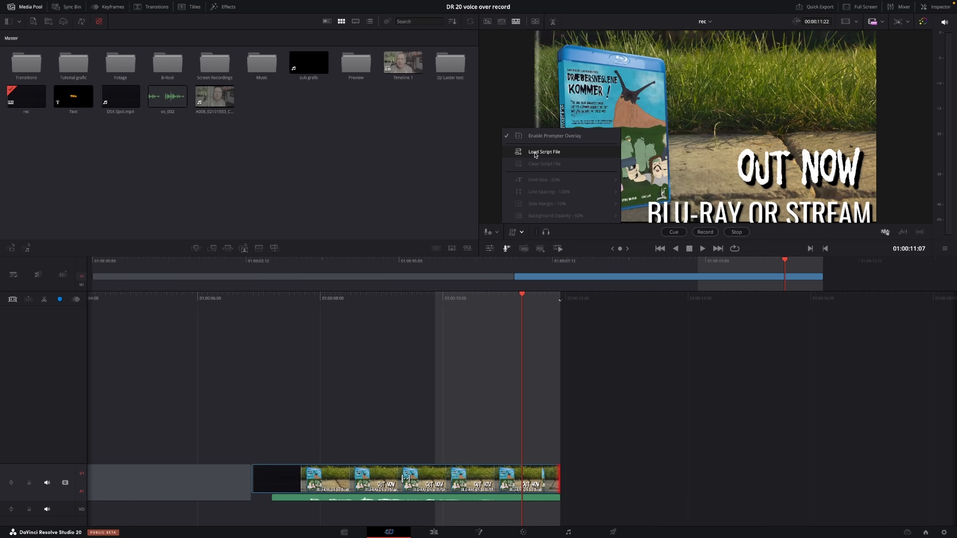
mouse_move(807, 210)
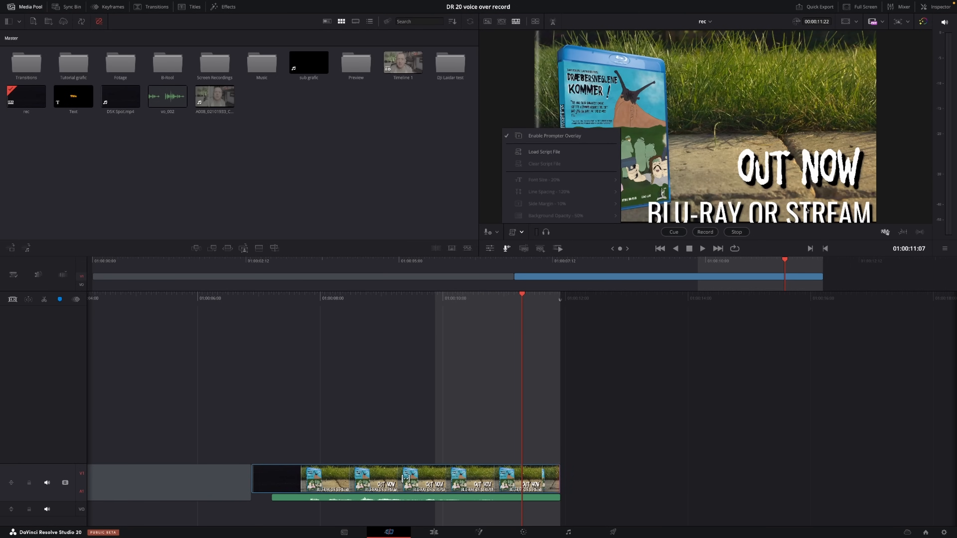
mouse_move(702, 105)
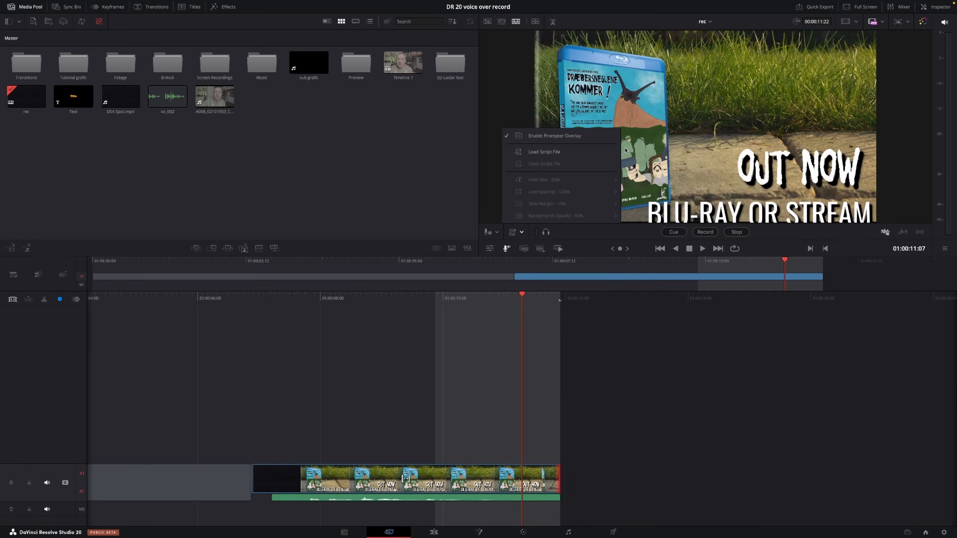
mouse_move(609, 208)
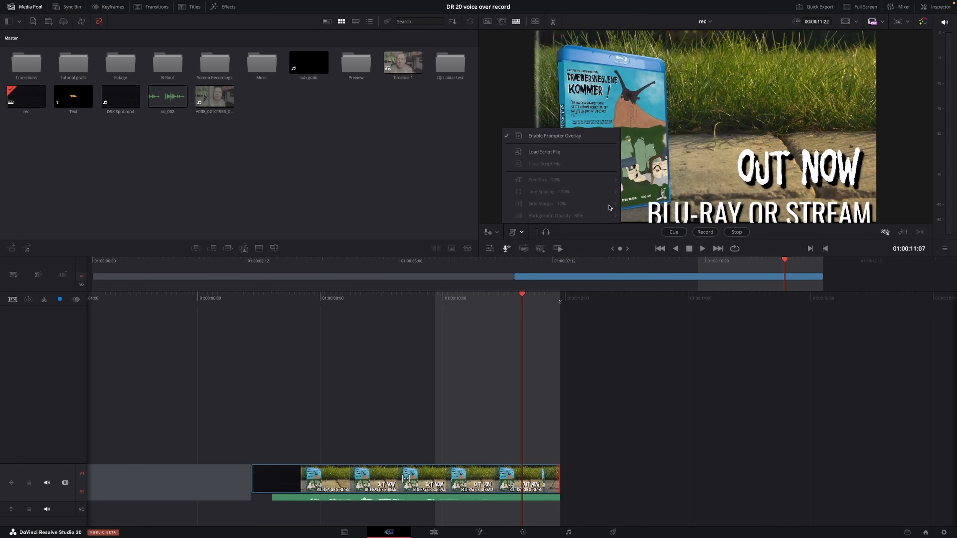
click(674, 232)
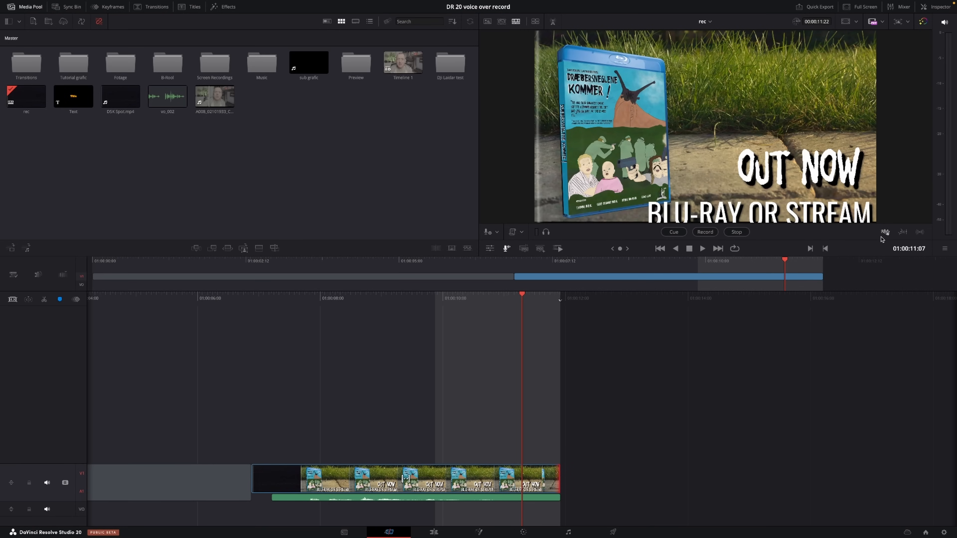
mouse_move(882, 237)
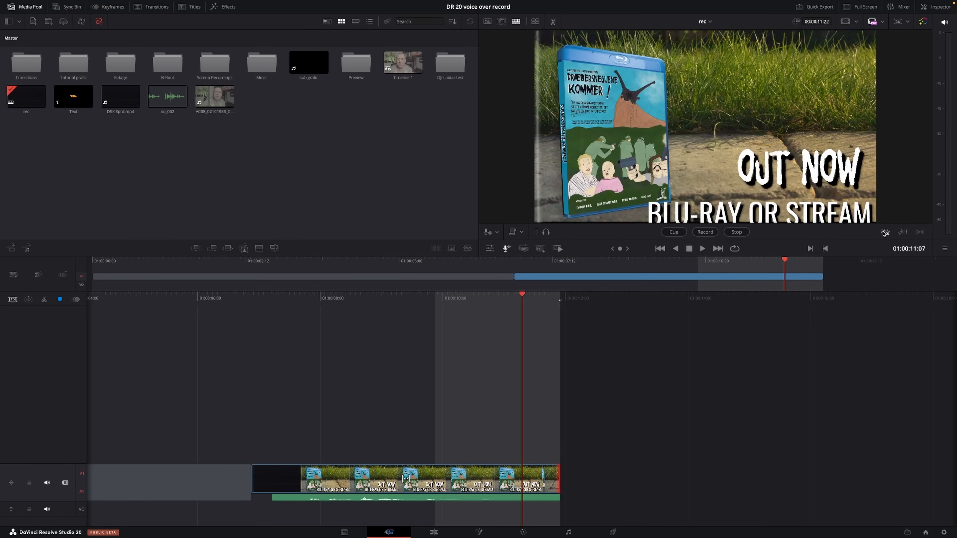
mouse_move(903, 232)
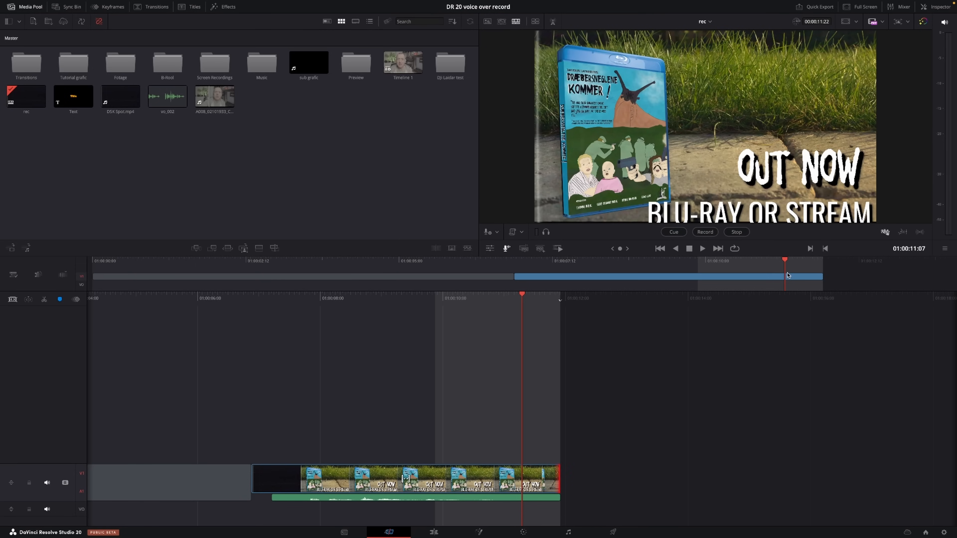
mouse_move(741, 270)
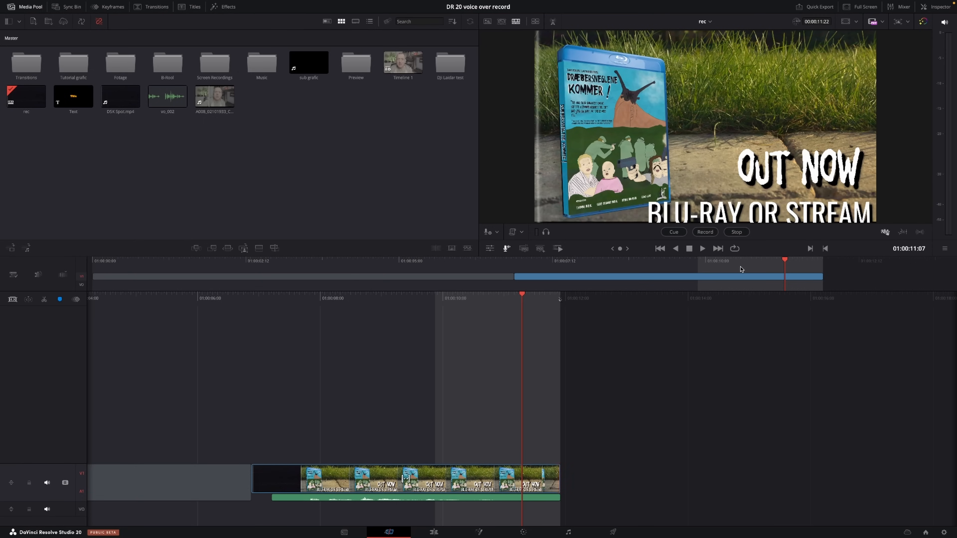